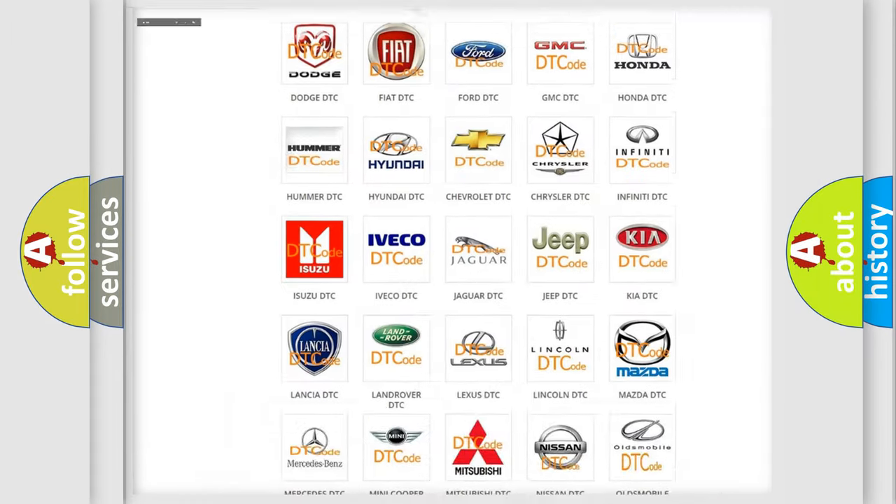
- Open the Nissan DTC category from its logo and scroll through its subcategory codes and back up
{"action": "scroll", "scroll_direction": "up", "scroll_amount": 3}
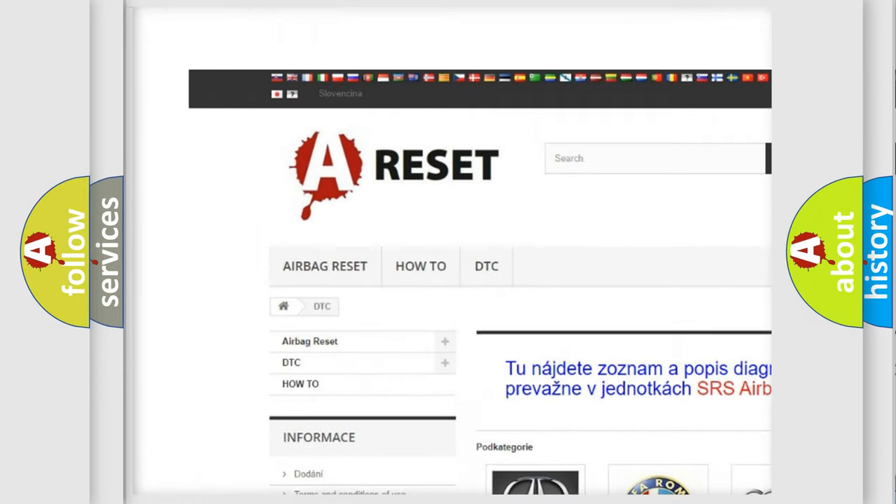
{"action": "scroll", "scroll_direction": "down", "scroll_amount": 3}
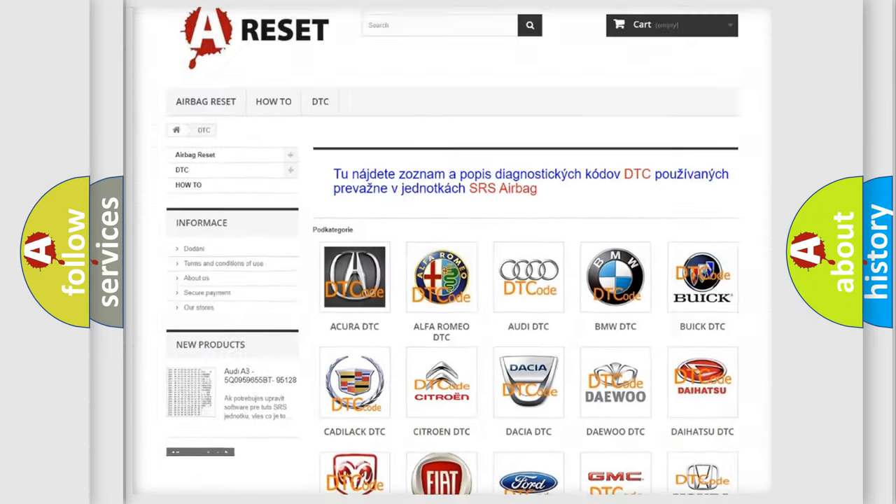
{"action": "scroll", "scroll_direction": "down", "scroll_amount": 3}
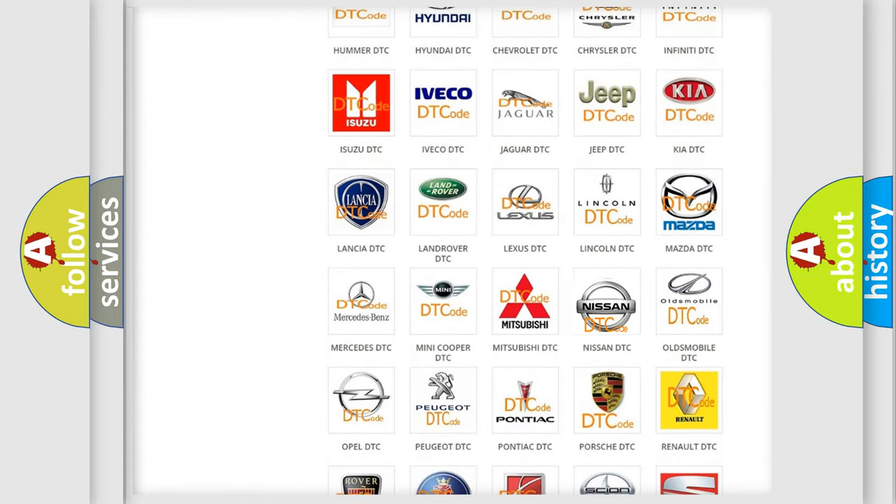
{"action": "left_click", "coordinate": [607, 301]}
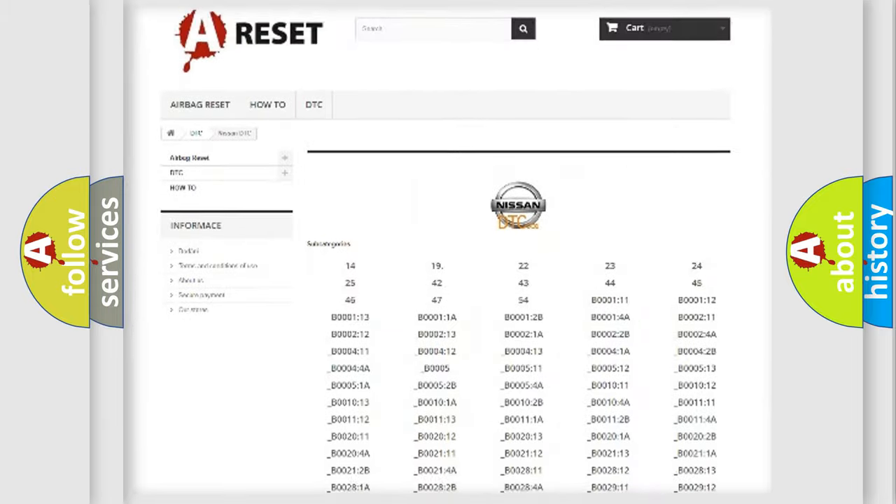
{"action": "scroll", "scroll_direction": "down", "scroll_amount": 3}
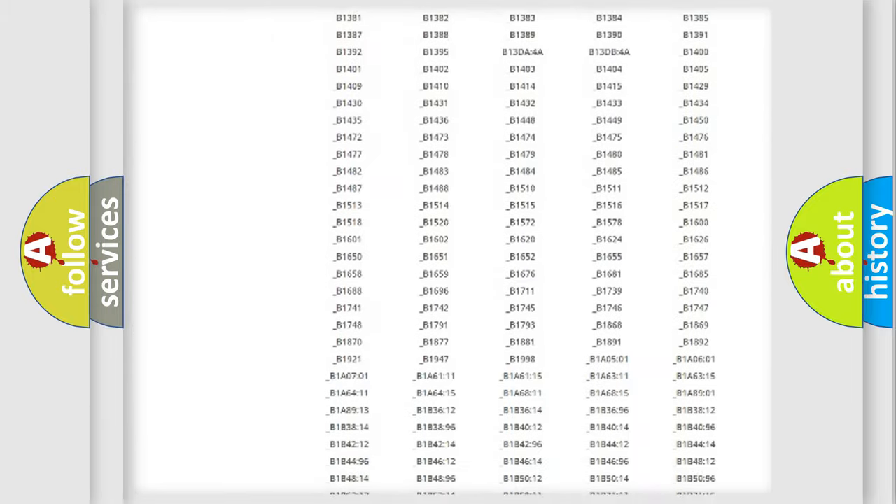
{"action": "scroll", "scroll_direction": "up", "scroll_amount": 3}
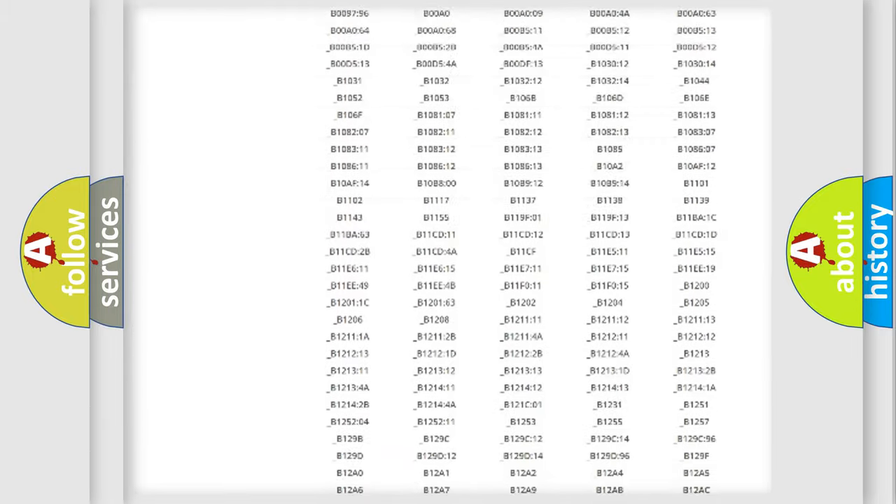
{"action": "scroll", "scroll_direction": "up", "scroll_amount": 3}
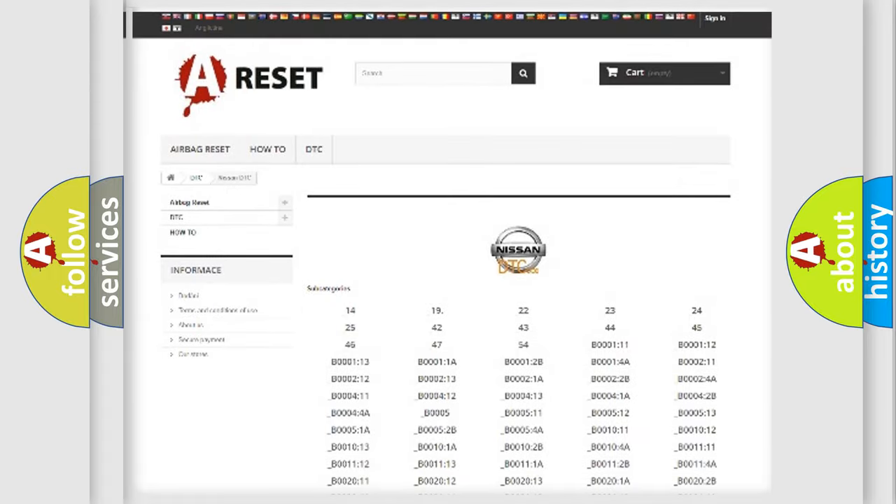